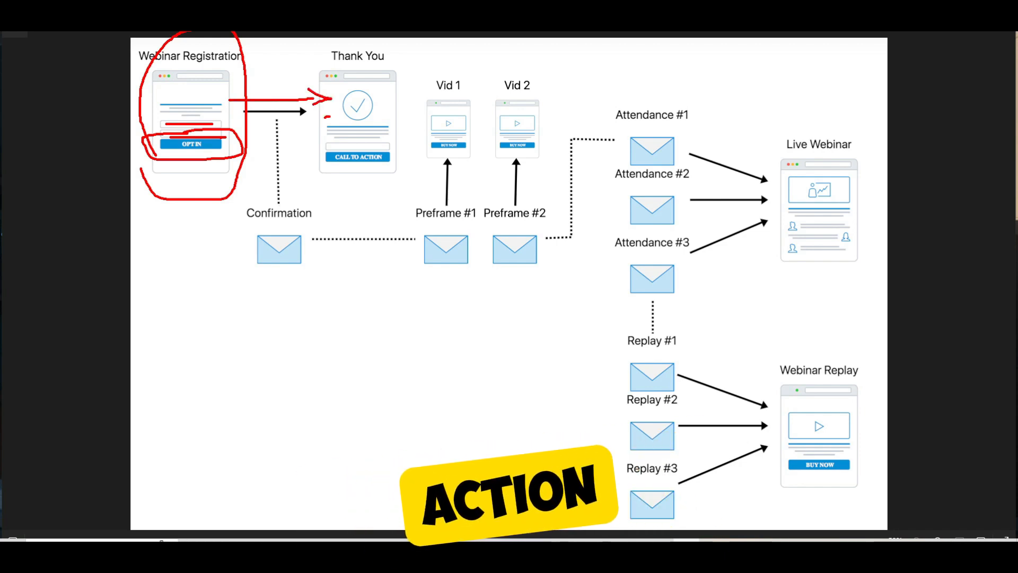
# Step: Circle the thank-you page's call to action in red and draw a line from Confirmation to Preframe #1
pyautogui.moveTo(318, 98); pyautogui.dragTo(396, 175)
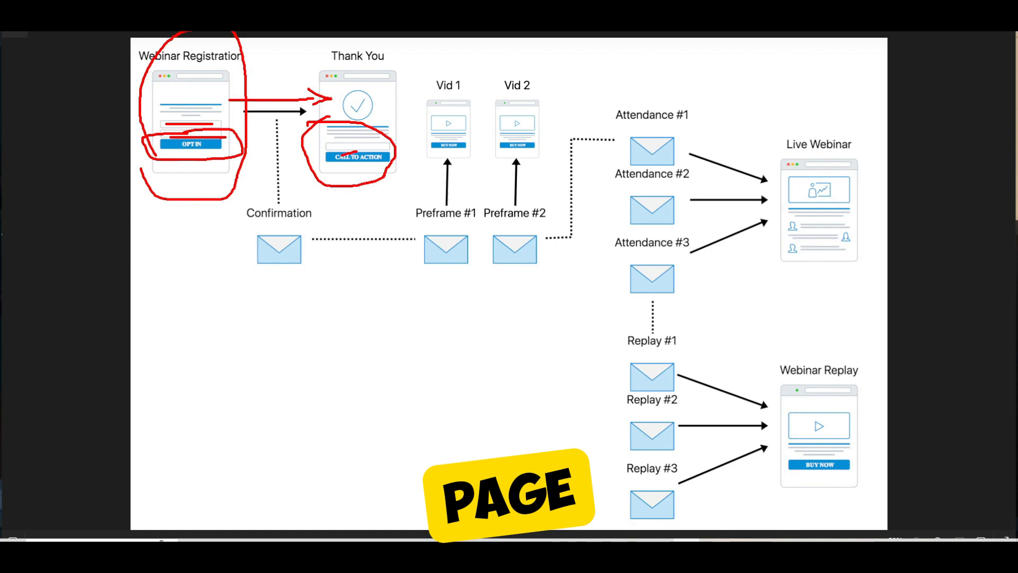
pyautogui.click(508, 499)
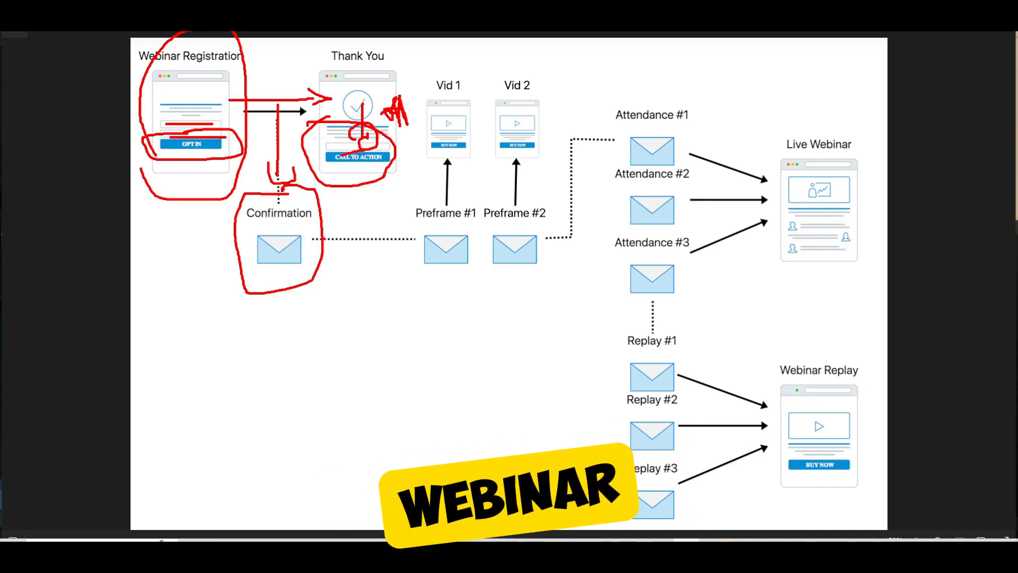
pyautogui.moveTo(309, 230); pyautogui.dragTo(415, 229)
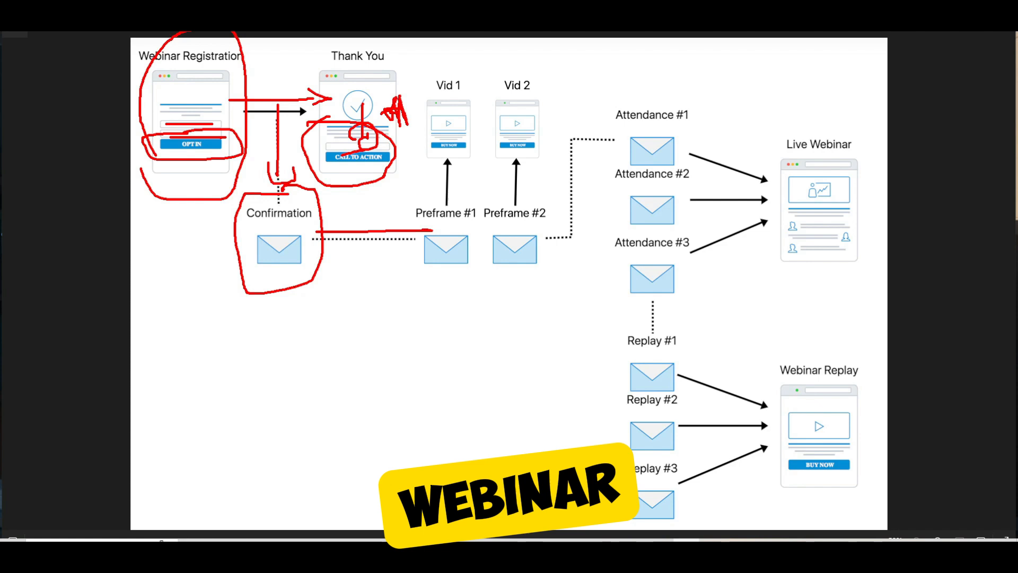